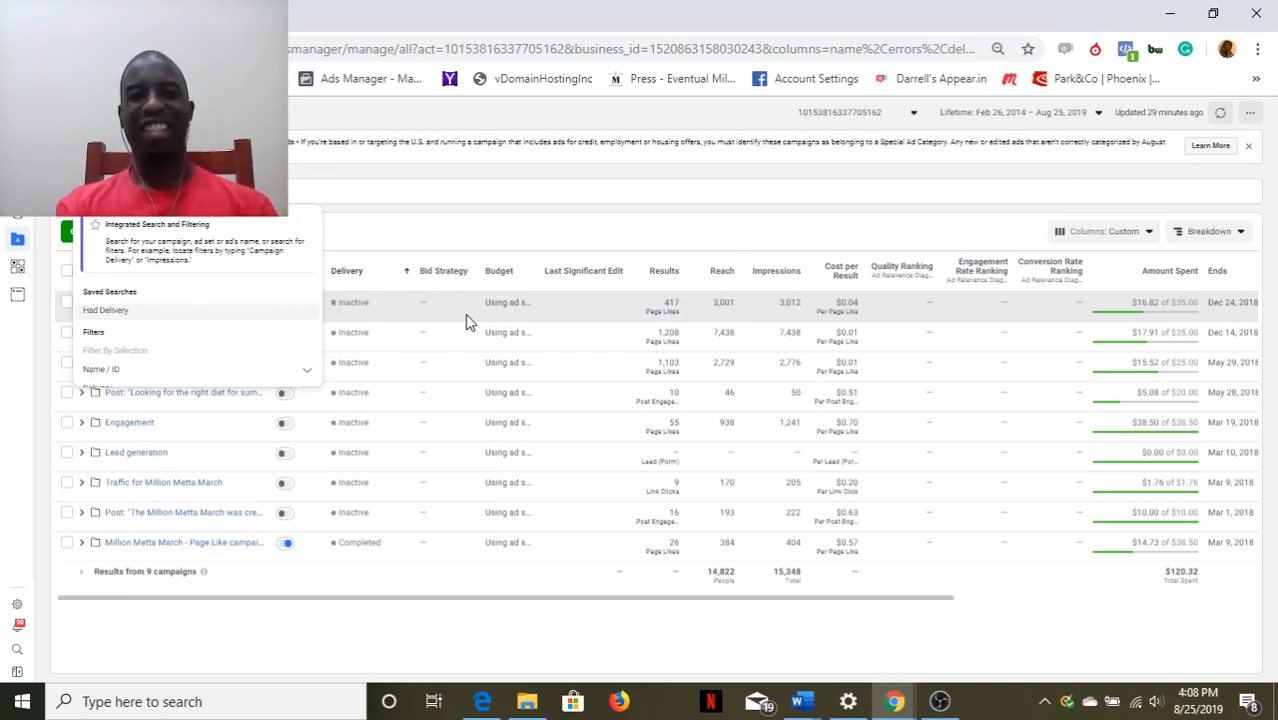
{"action": "mouse_move", "coordinate": [856, 376]}
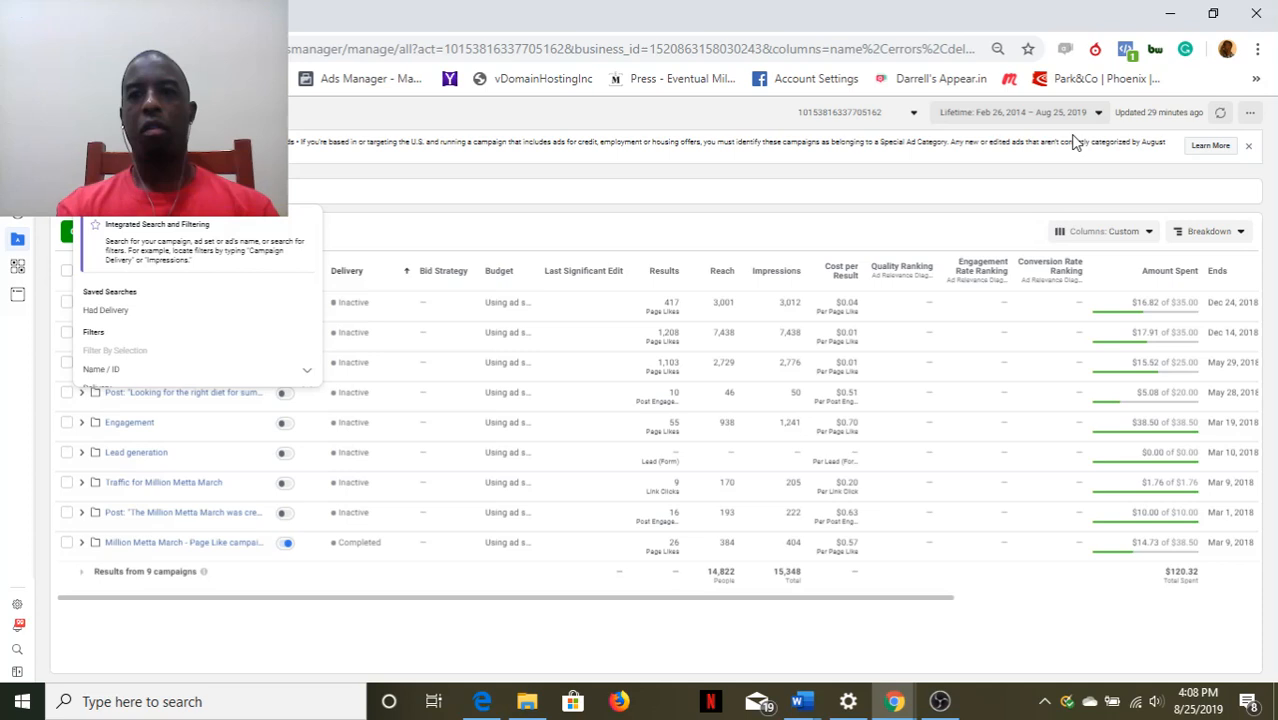
{"action": "mouse_move", "coordinate": [1076, 160]}
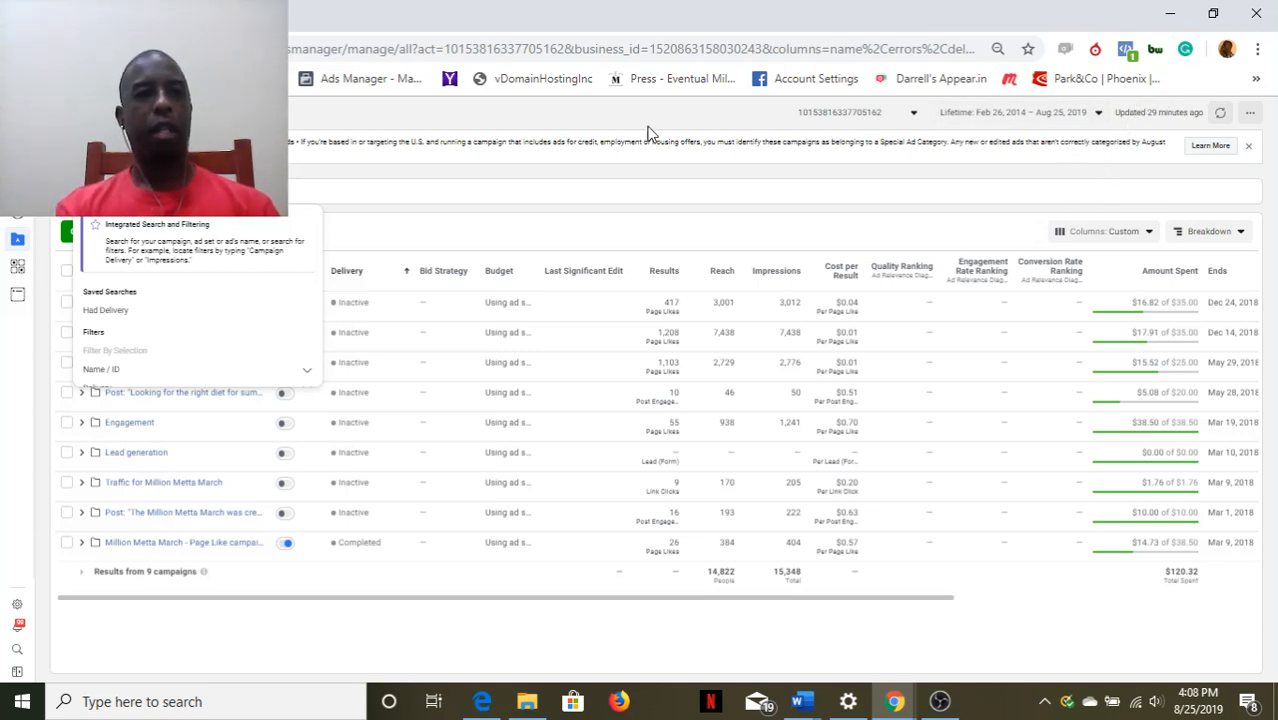
{"action": "mouse_move", "coordinate": [404, 238]}
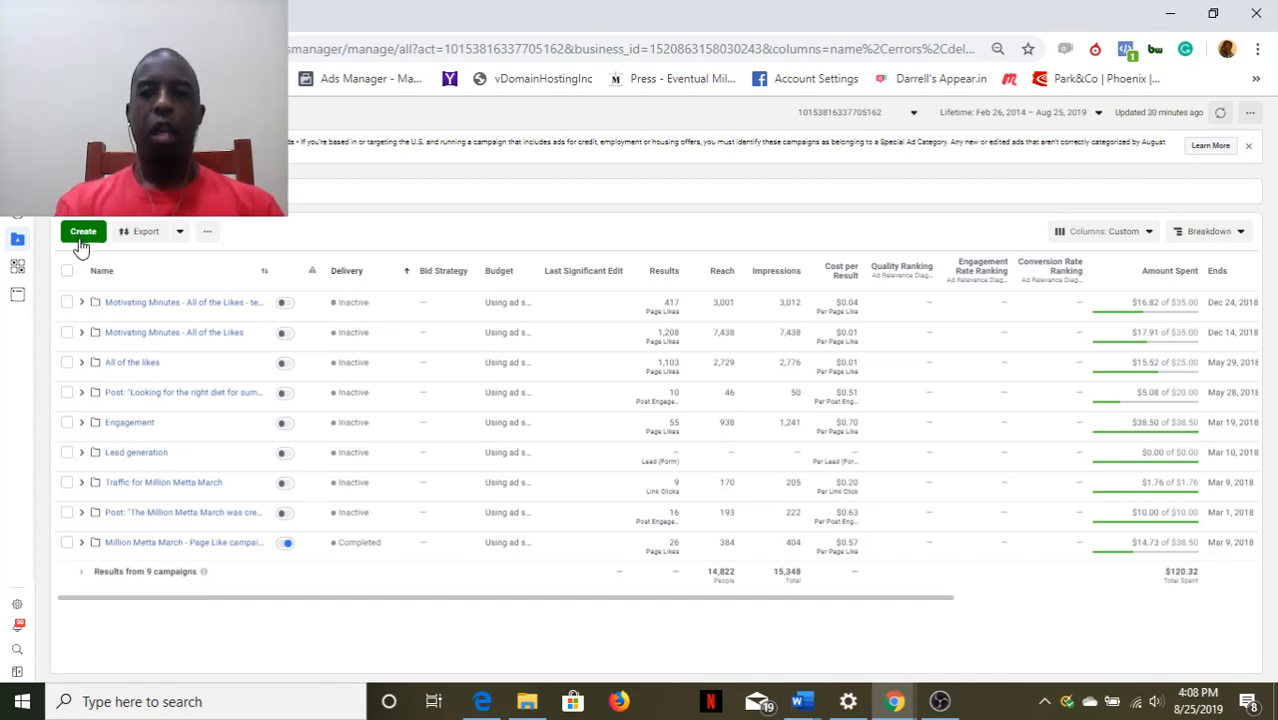
{"action": "mouse_move", "coordinate": [350, 188]}
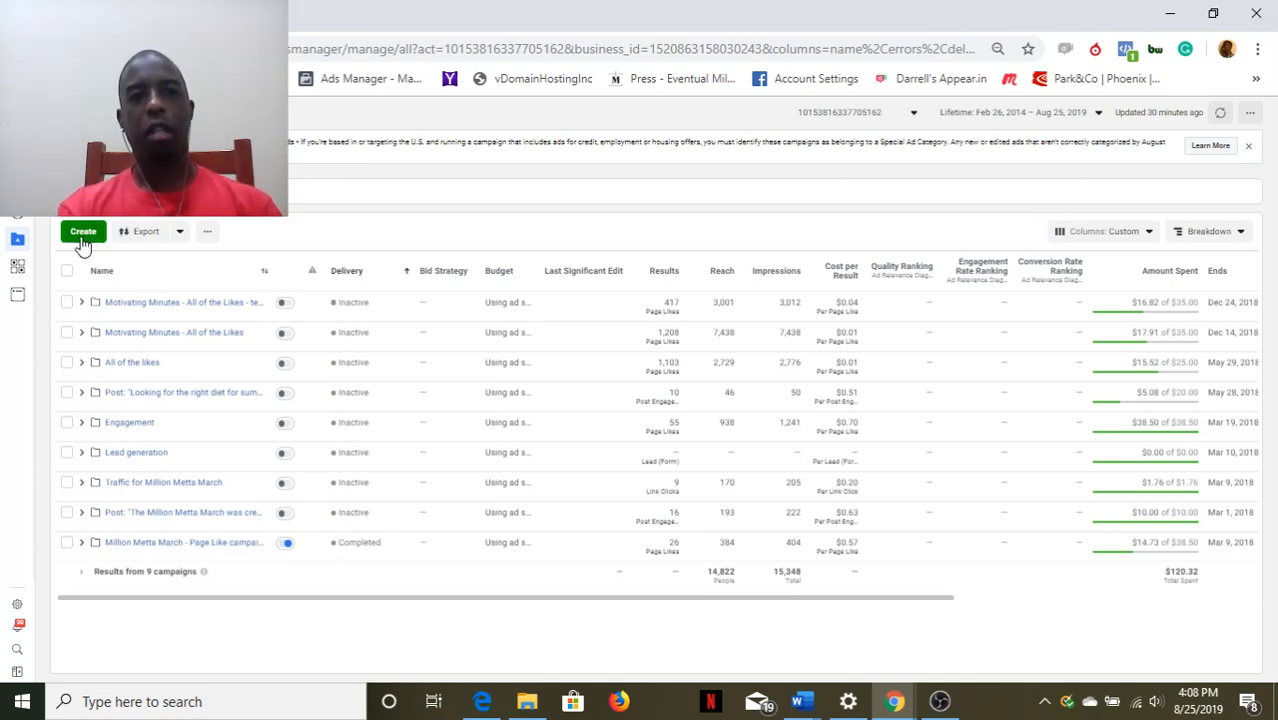
Start a new campaign via Create, reaching the guided marketing-objective choices.
{"action": "left_click", "coordinate": [82, 232]}
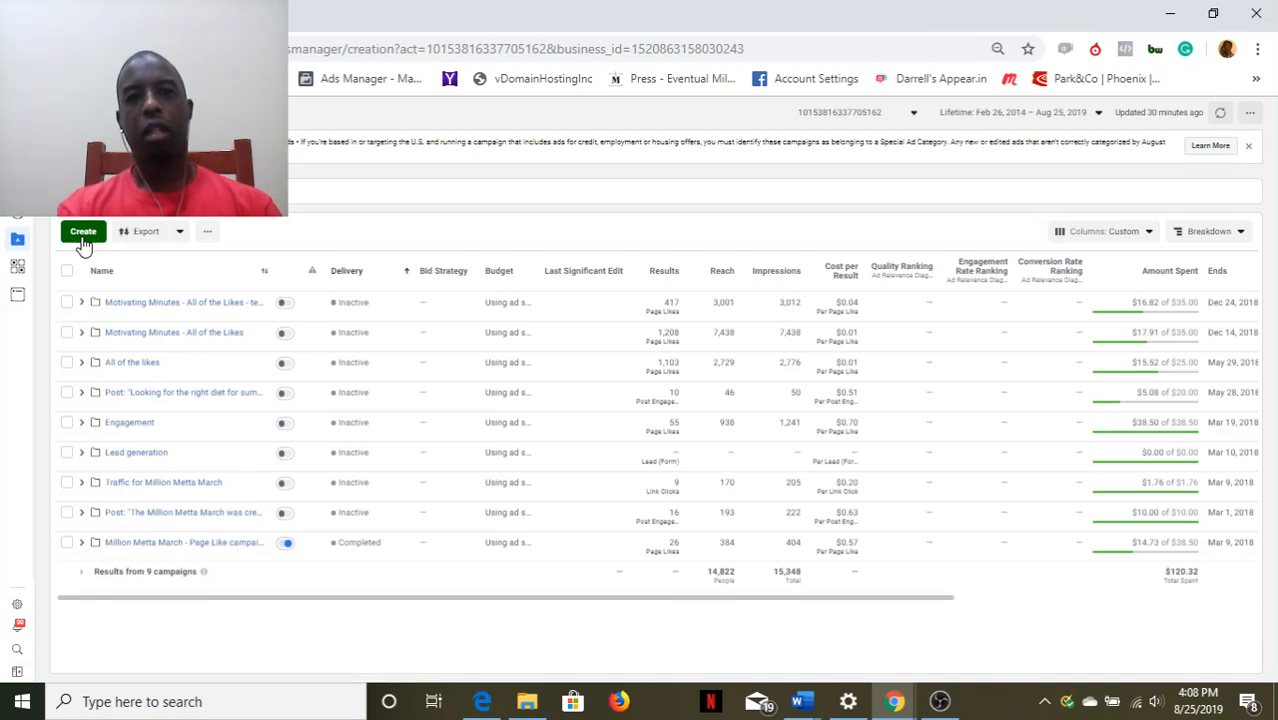
{"action": "left_click", "coordinate": [82, 232]}
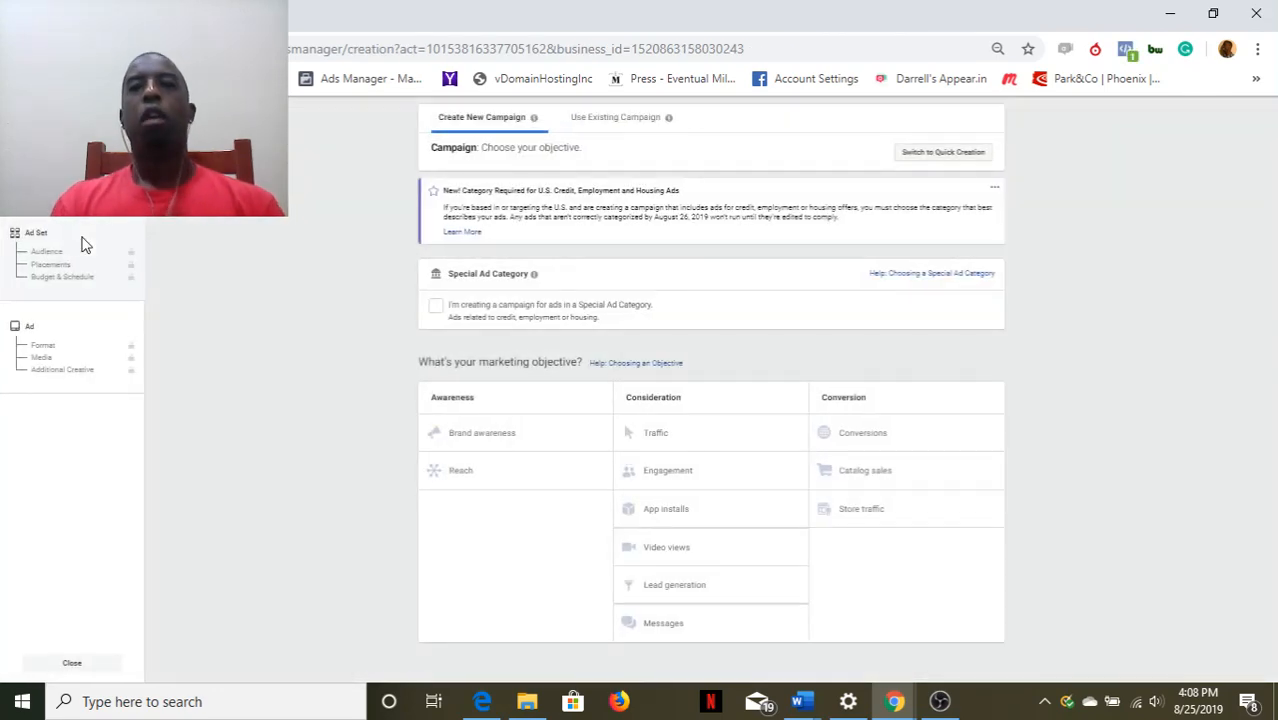
{"action": "mouse_move", "coordinate": [940, 152]}
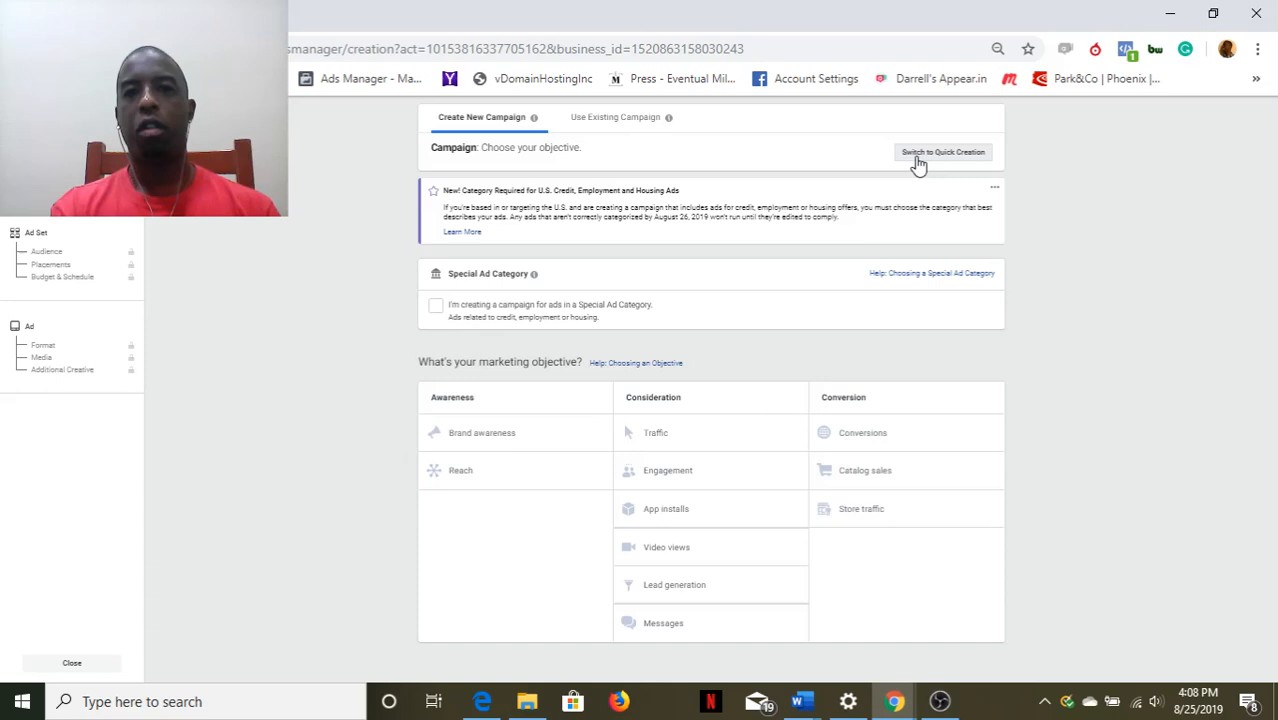
Switch to the Quick Creation form, then back toward Guided Creation.
{"action": "left_click", "coordinate": [940, 152]}
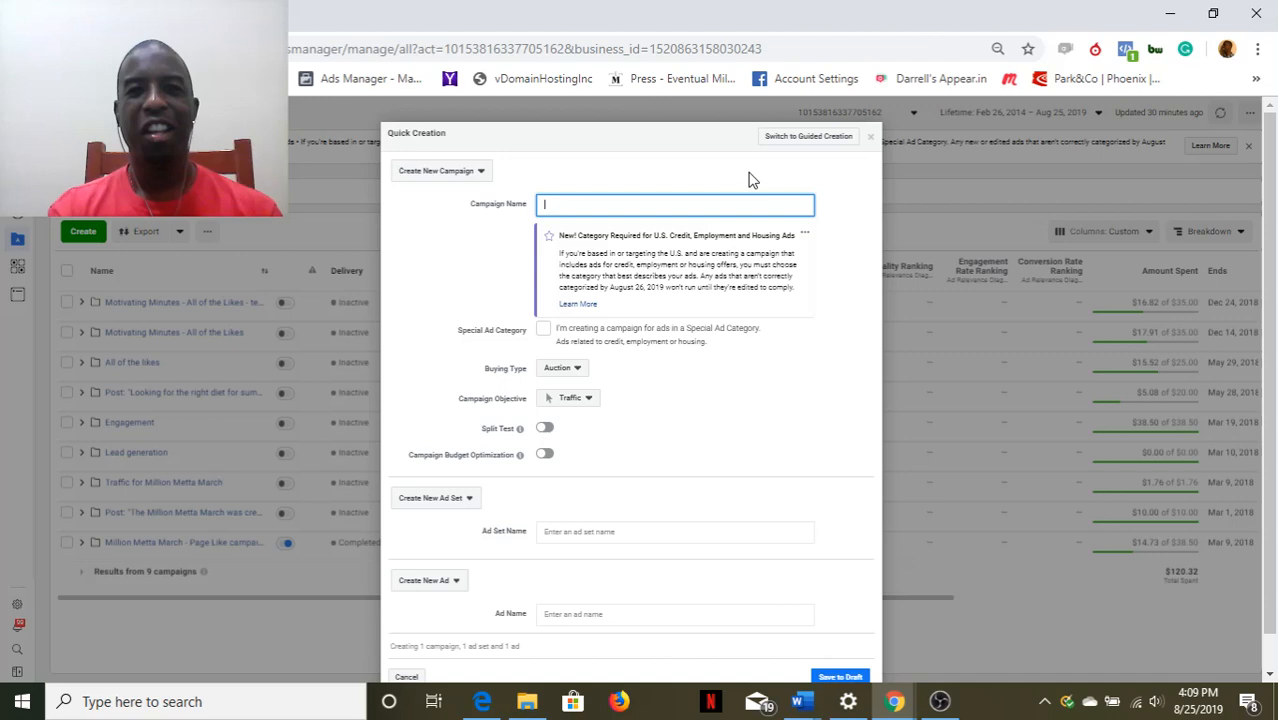
{"action": "mouse_move", "coordinate": [744, 164]}
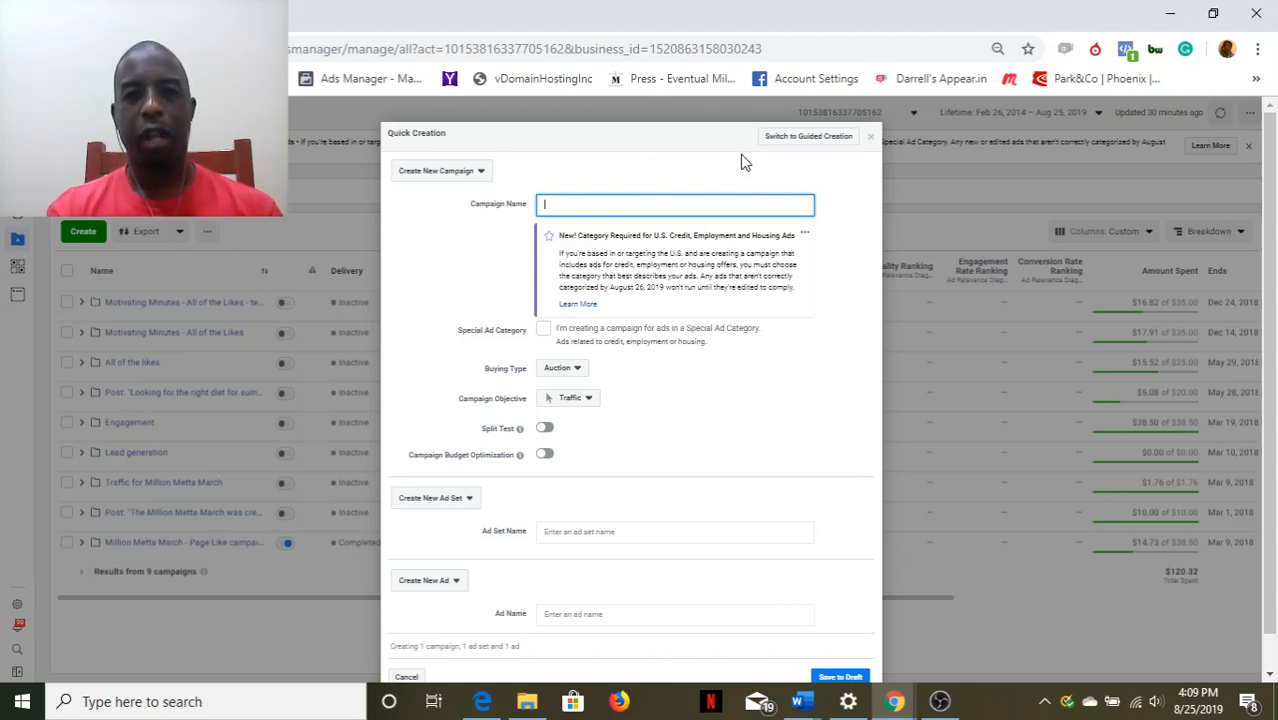
{"action": "mouse_move", "coordinate": [770, 264]}
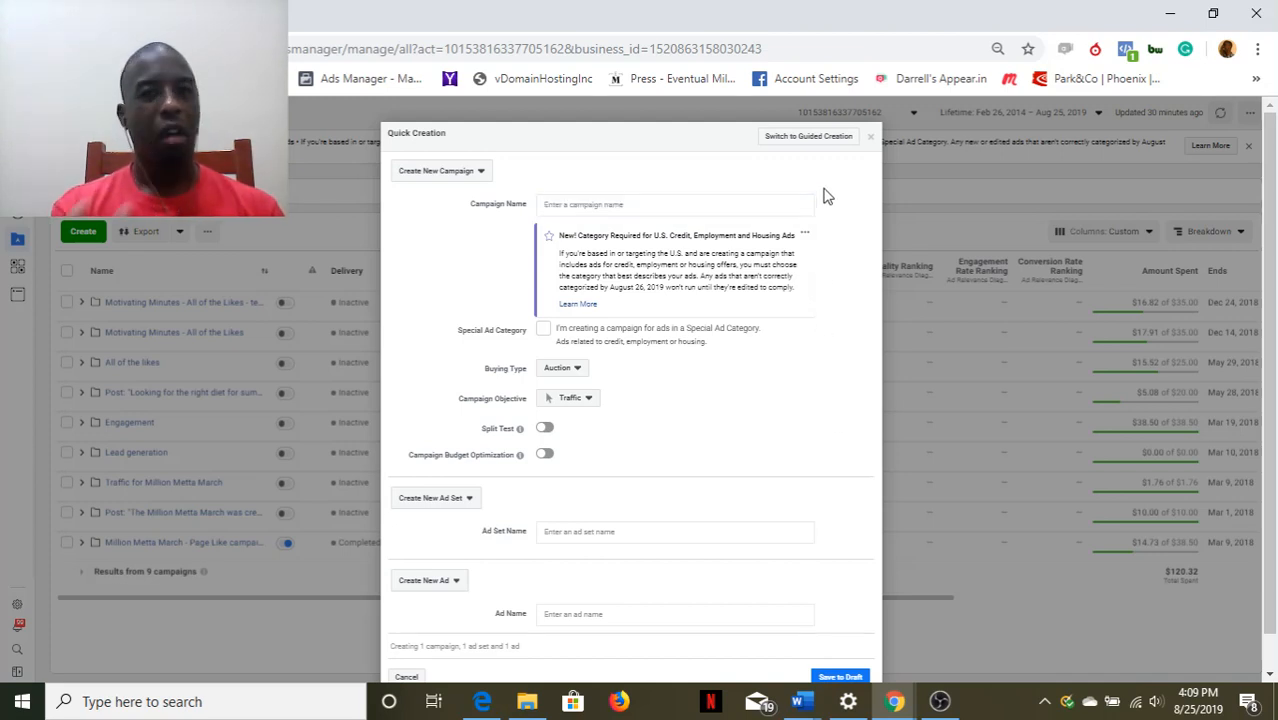
{"action": "mouse_move", "coordinate": [796, 152]}
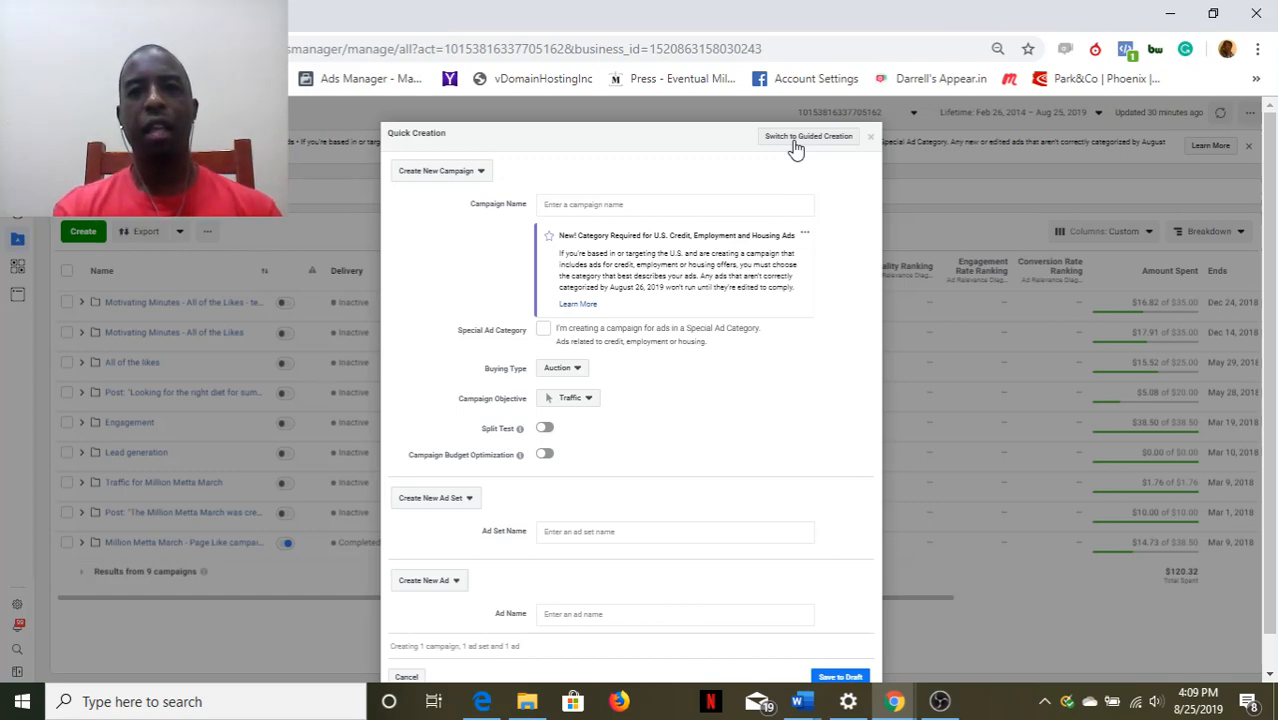
{"action": "left_click", "coordinate": [808, 136]}
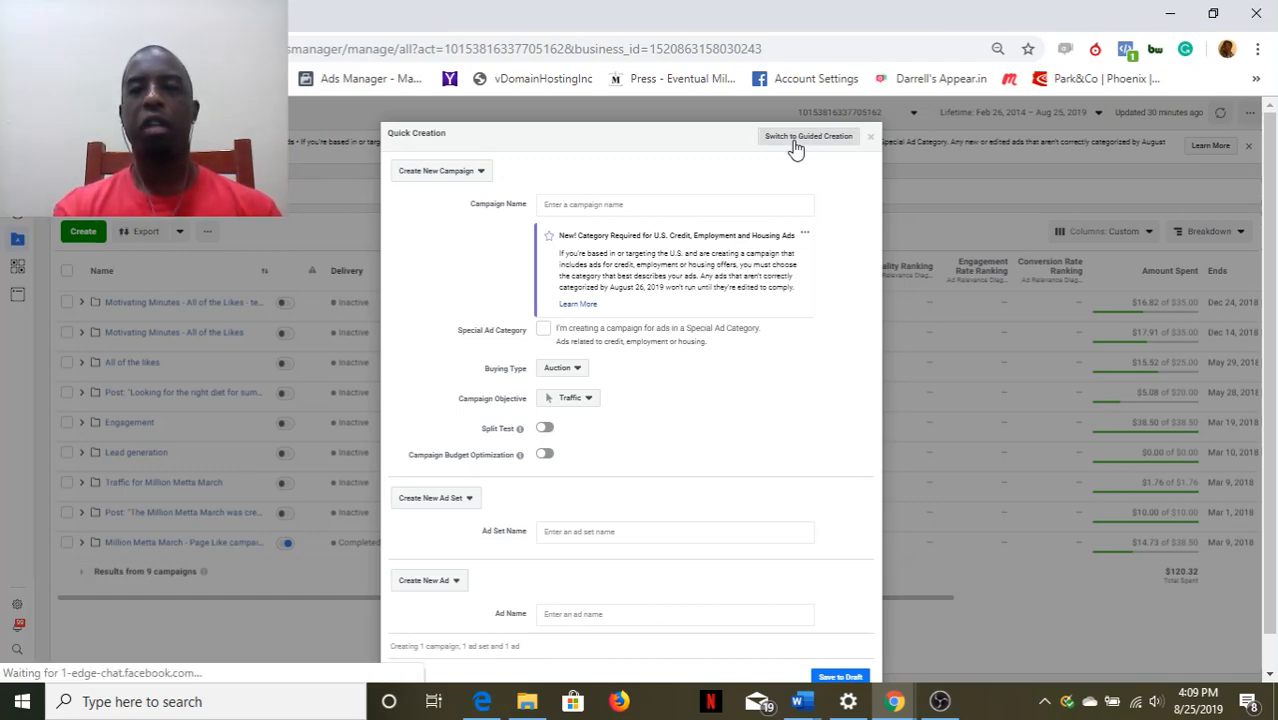
Land on Guided Creation with objectives and the Special Ad Category notice shown.
{"action": "left_click", "coordinate": [808, 136]}
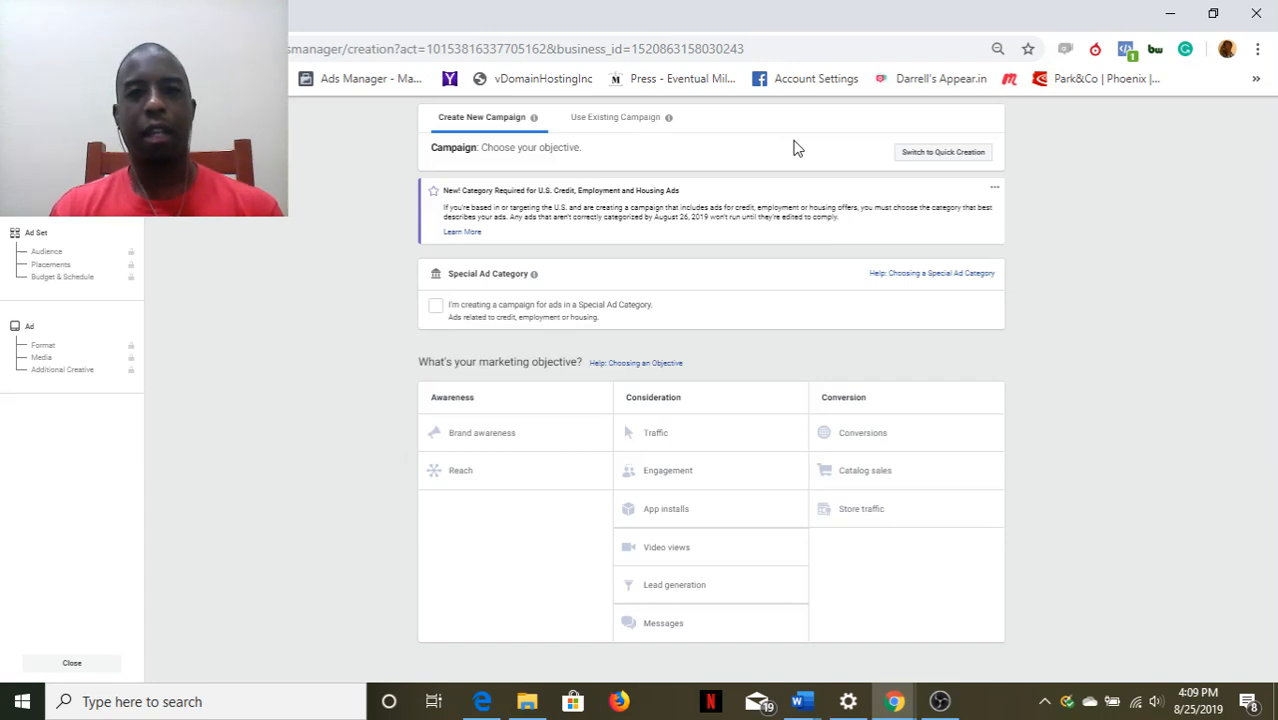
{"action": "mouse_move", "coordinate": [716, 204]}
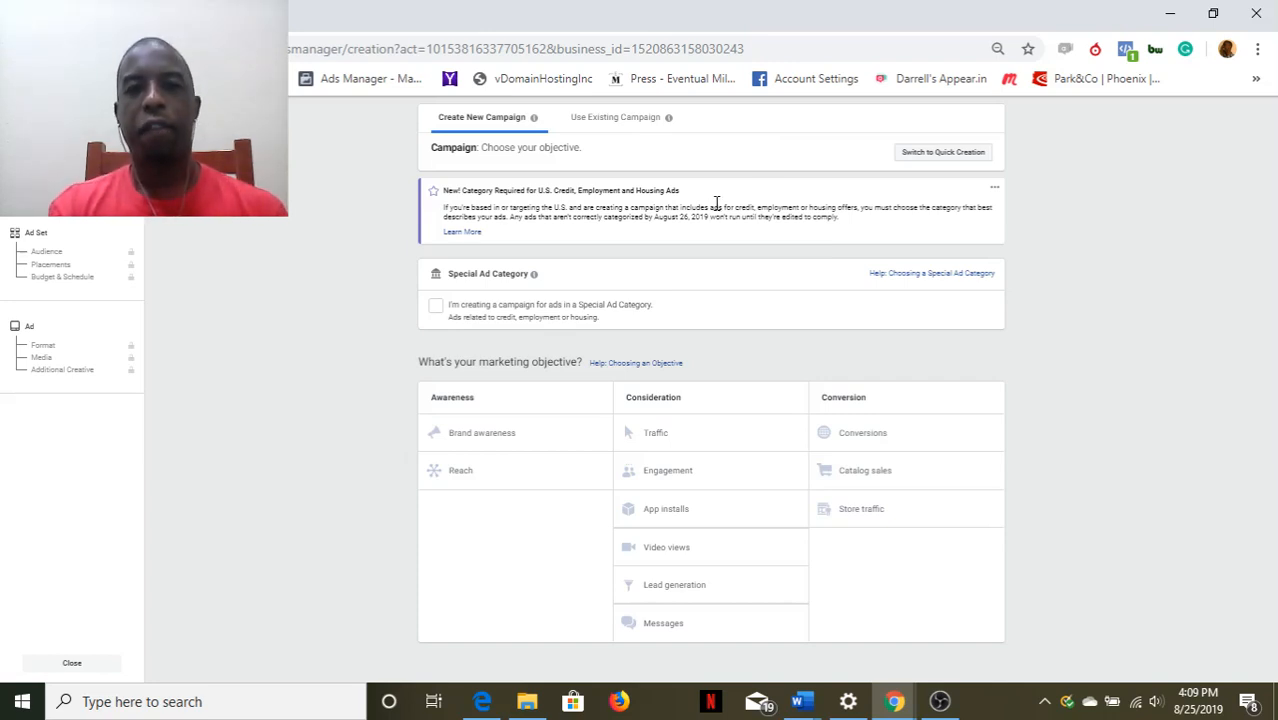
{"action": "mouse_move", "coordinate": [572, 192]}
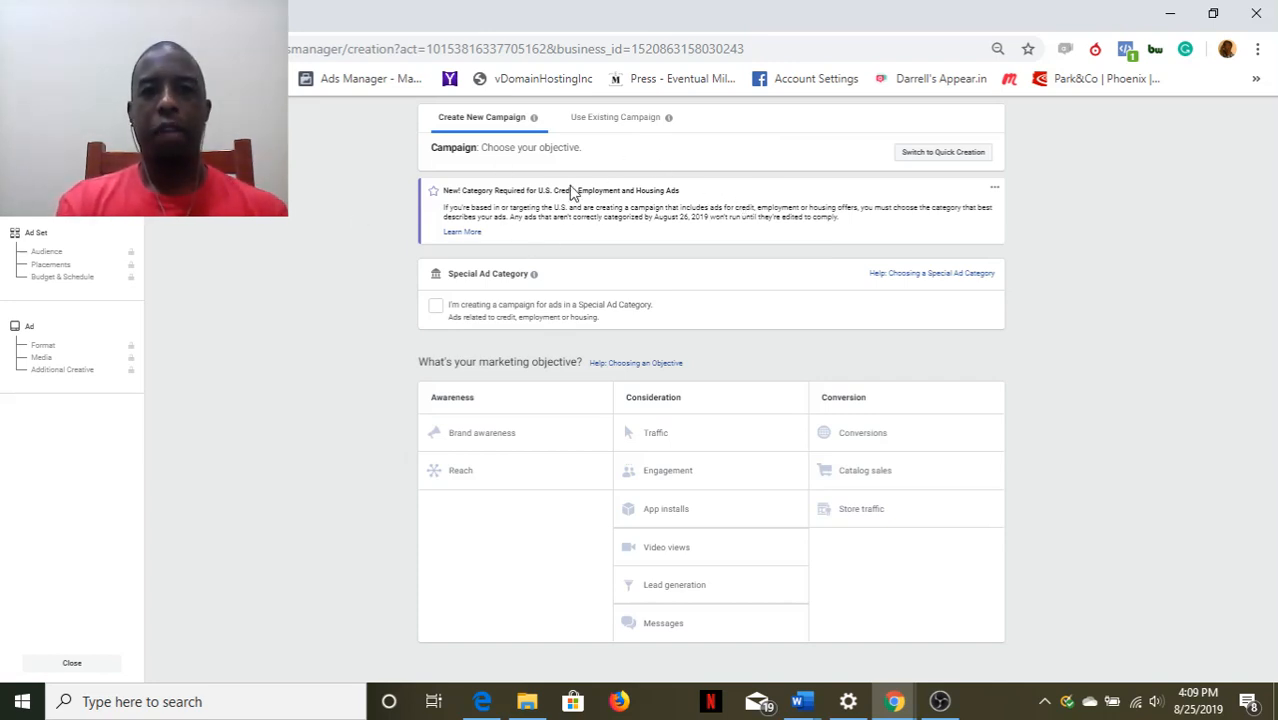
{"action": "mouse_move", "coordinate": [556, 206]}
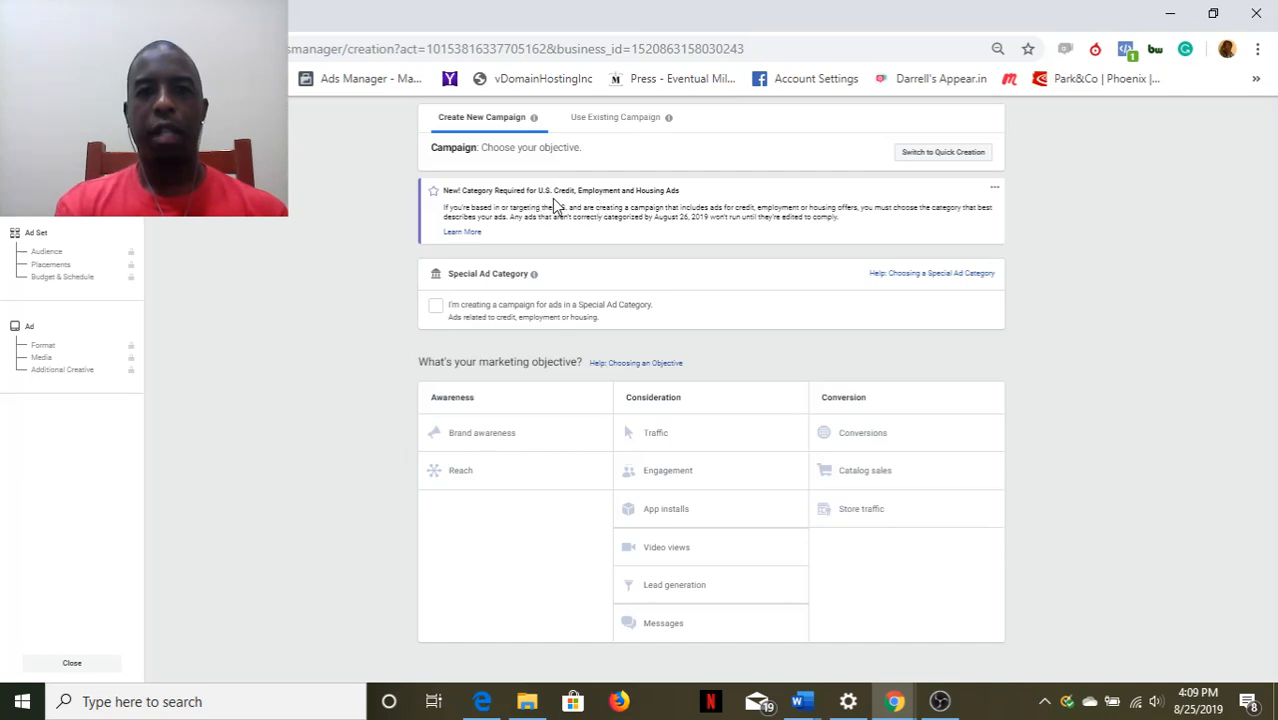
{"action": "mouse_move", "coordinate": [556, 208]}
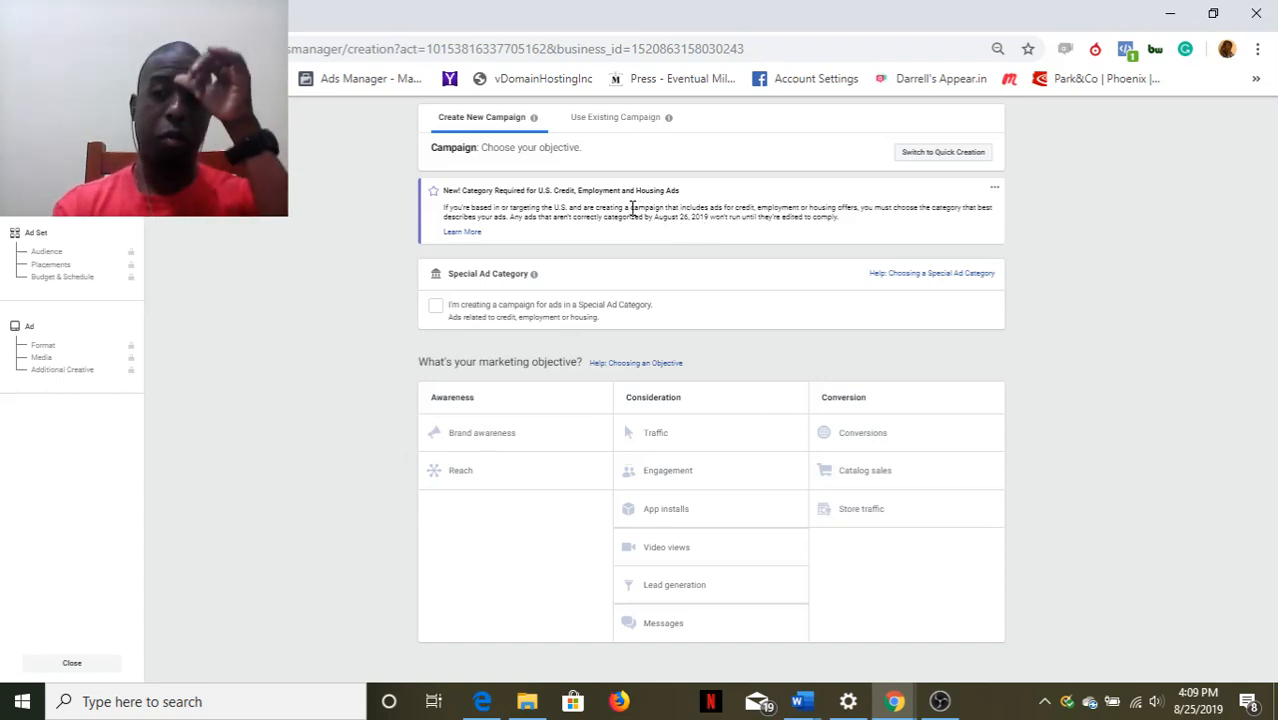
{"action": "mouse_move", "coordinate": [508, 188]}
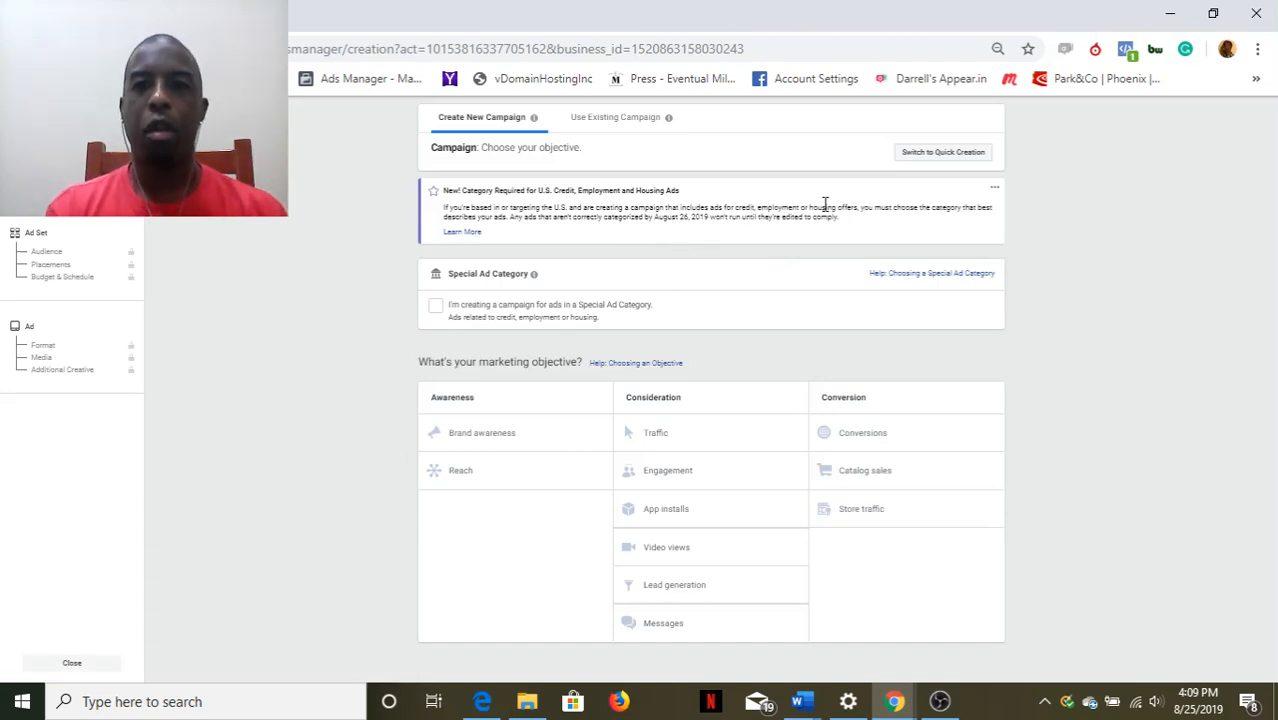
{"action": "mouse_move", "coordinate": [856, 222]}
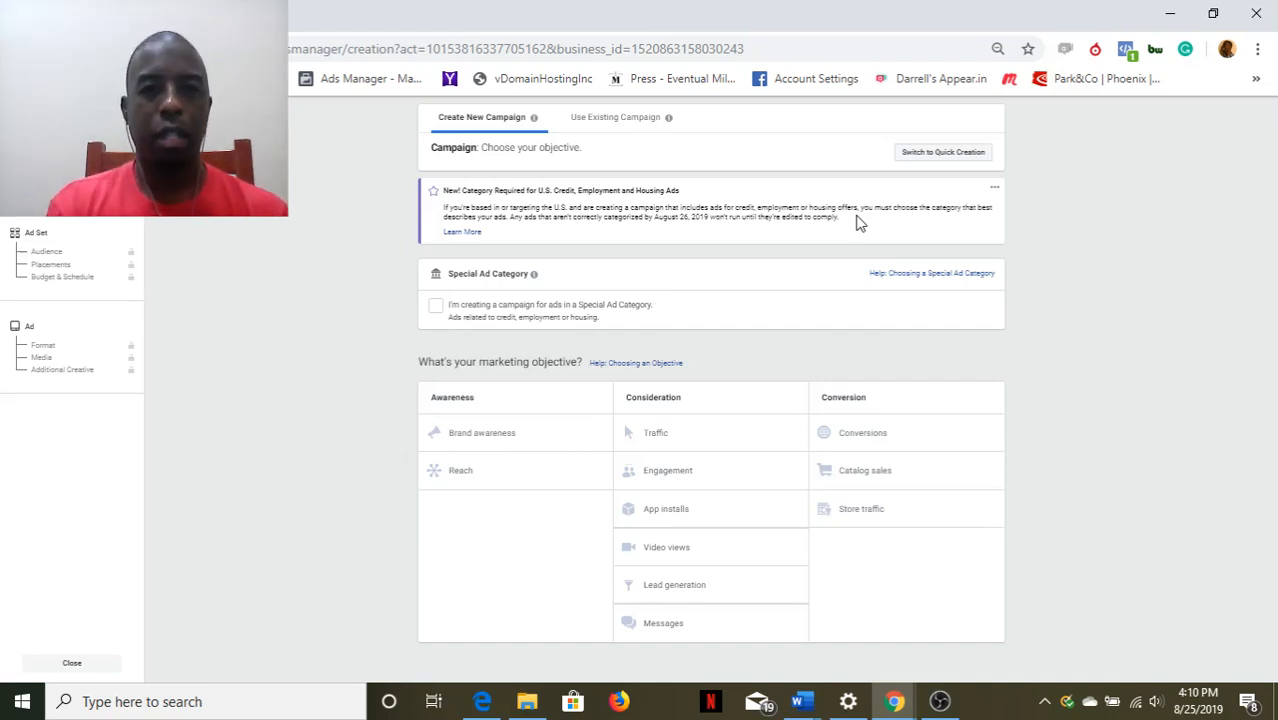
{"action": "mouse_move", "coordinate": [648, 400]}
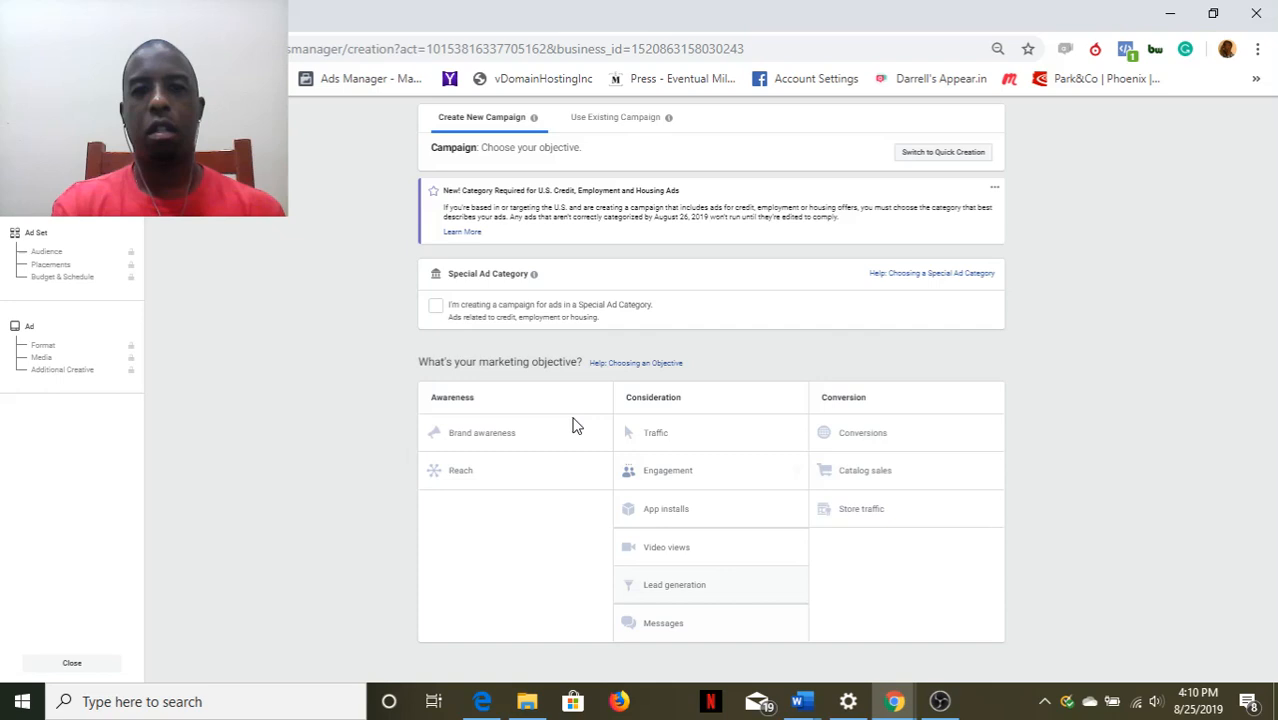
{"action": "mouse_move", "coordinate": [688, 384]}
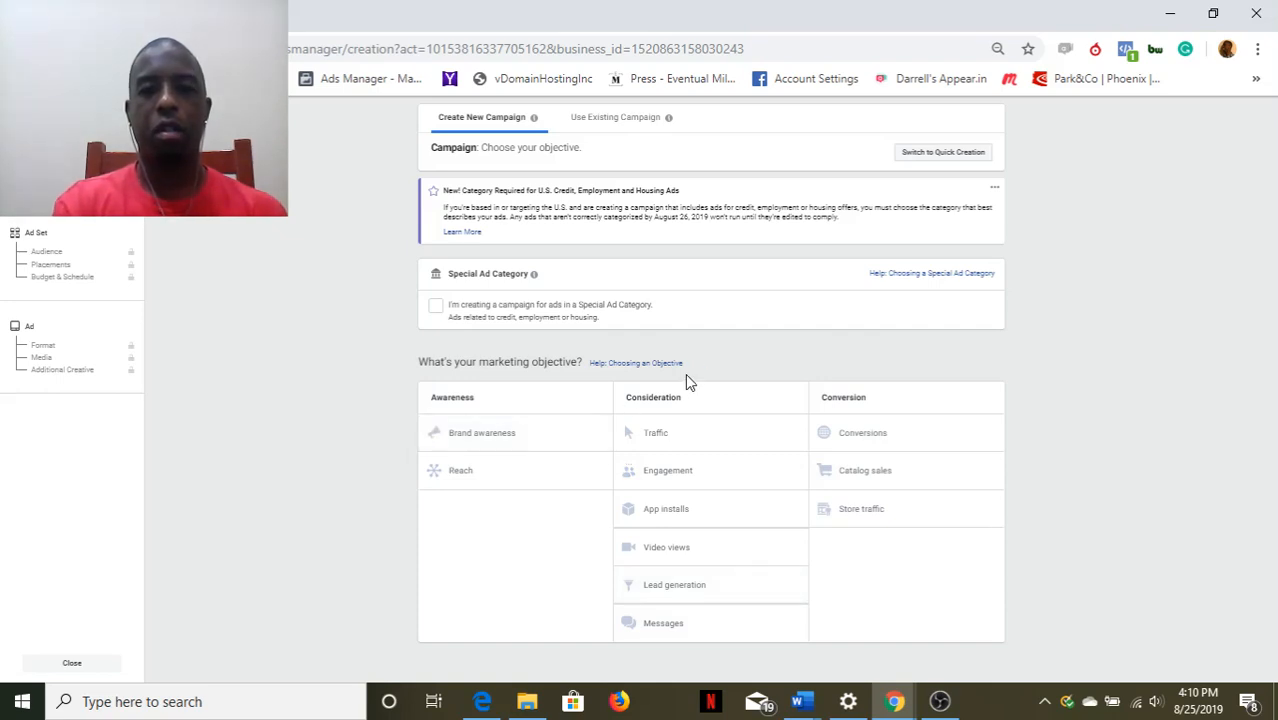